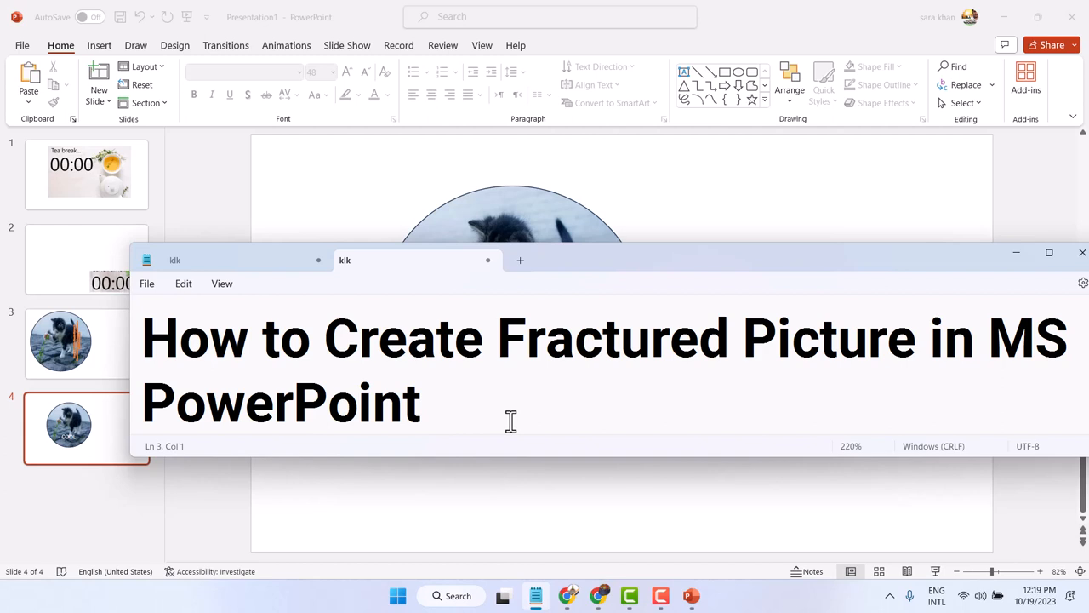
pyautogui.moveTo(1018, 259)
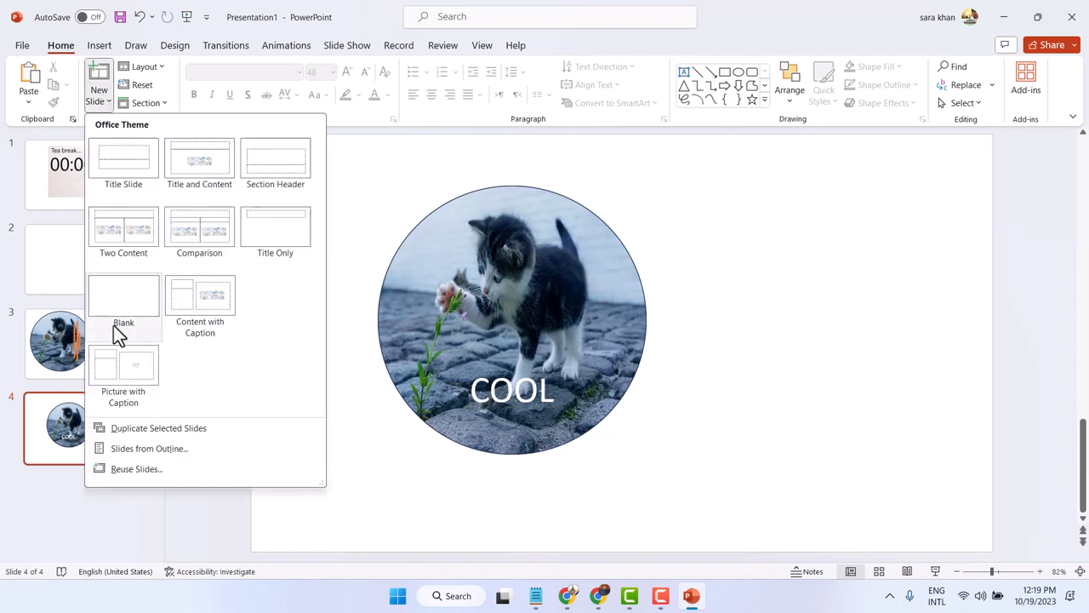
# - Add a new slide with the Blank layout at the end of the deck
pyautogui.click(123, 303)
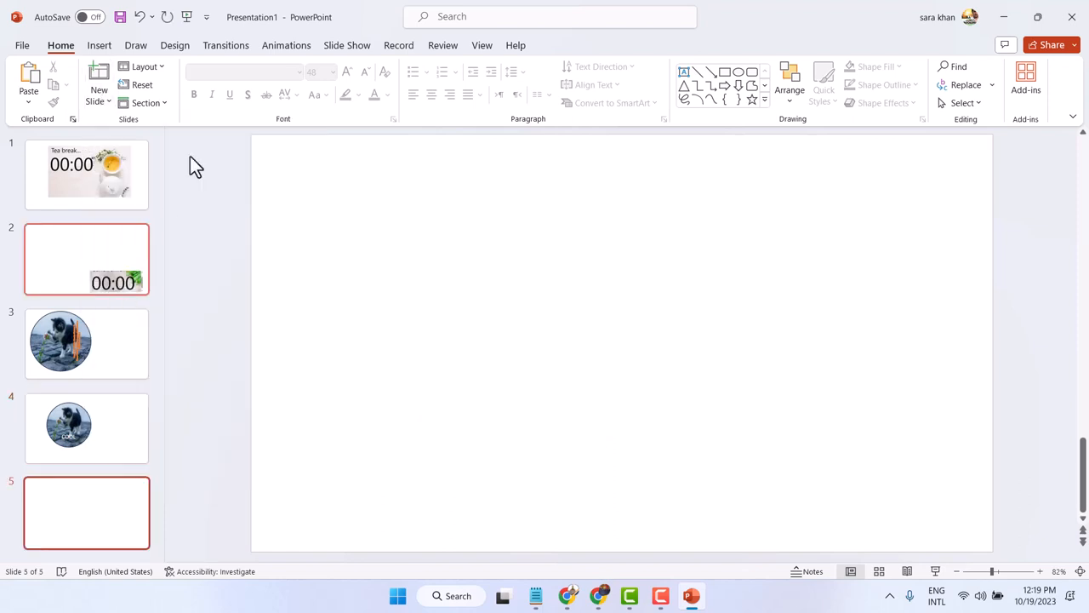
# - Draw a rectangle on the slide and reshape it into a tall, thin vertical strip near the left edge
pyautogui.click(99, 44)
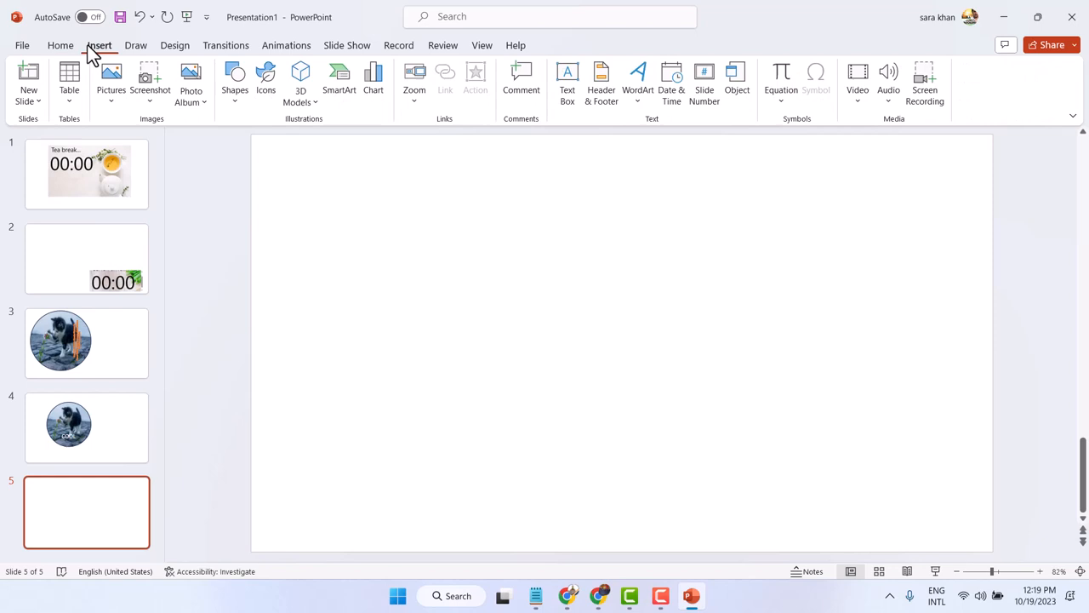
pyautogui.click(235, 77)
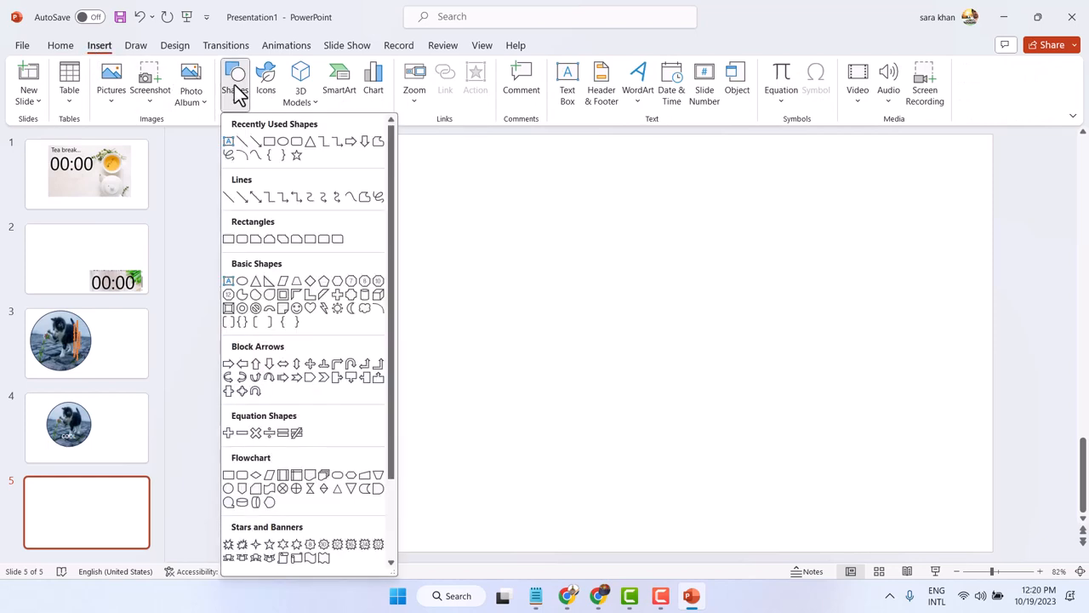
pyautogui.moveTo(269, 141)
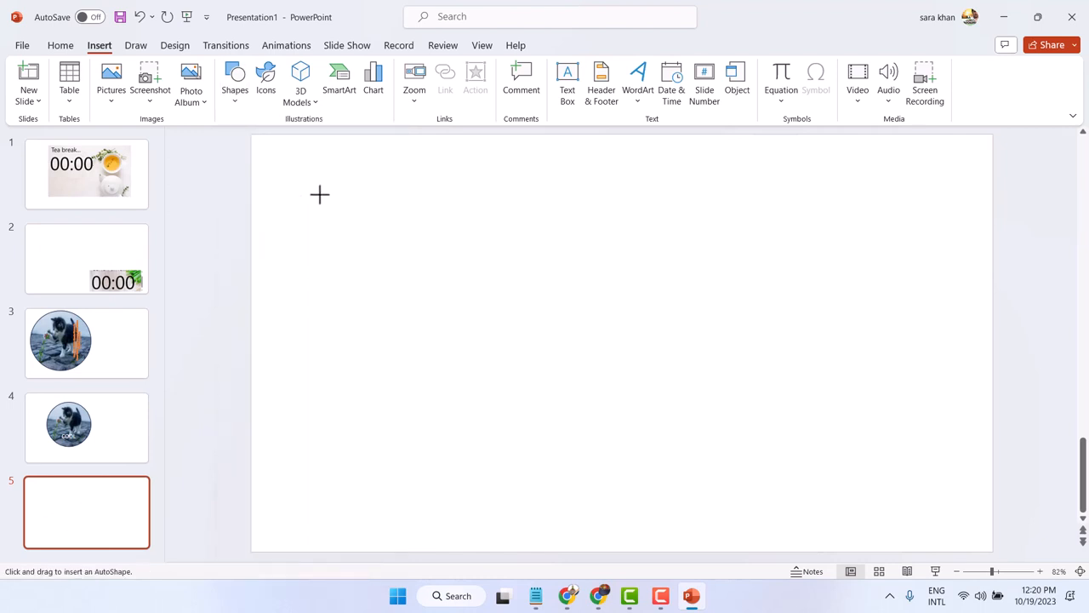
pyautogui.moveTo(313, 185)
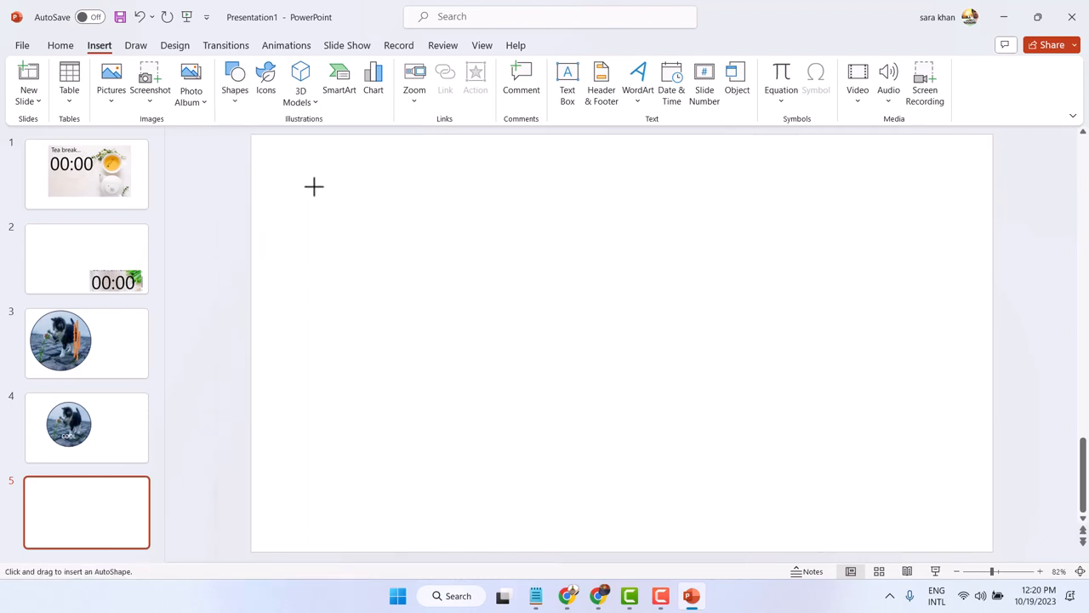
pyautogui.moveTo(296, 191)
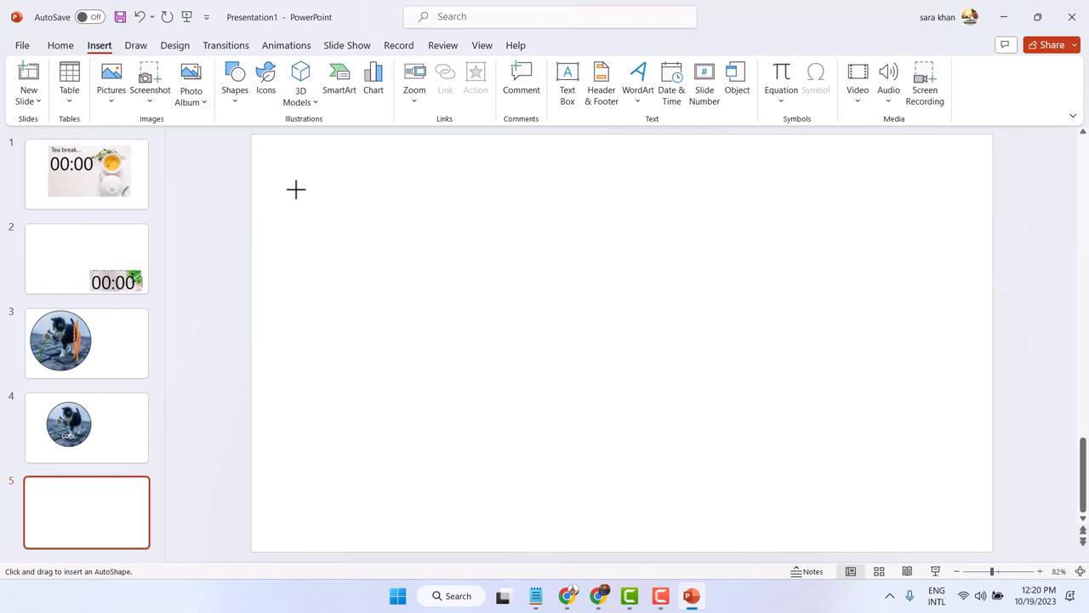
pyautogui.moveTo(296, 188); pyautogui.dragTo(245, 265)
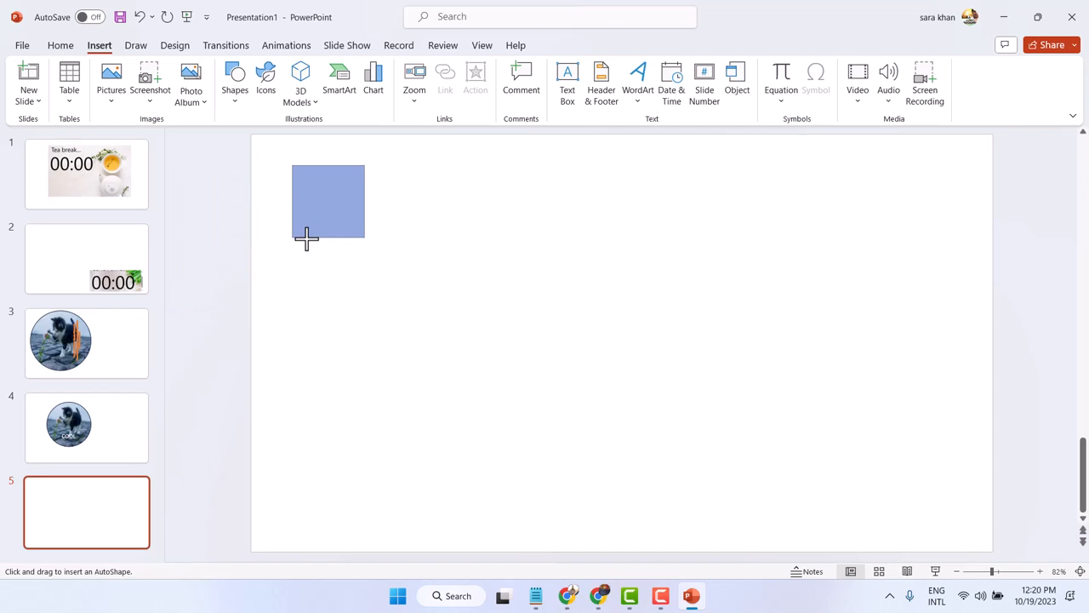
pyautogui.moveTo(307, 238); pyautogui.dragTo(332, 480)
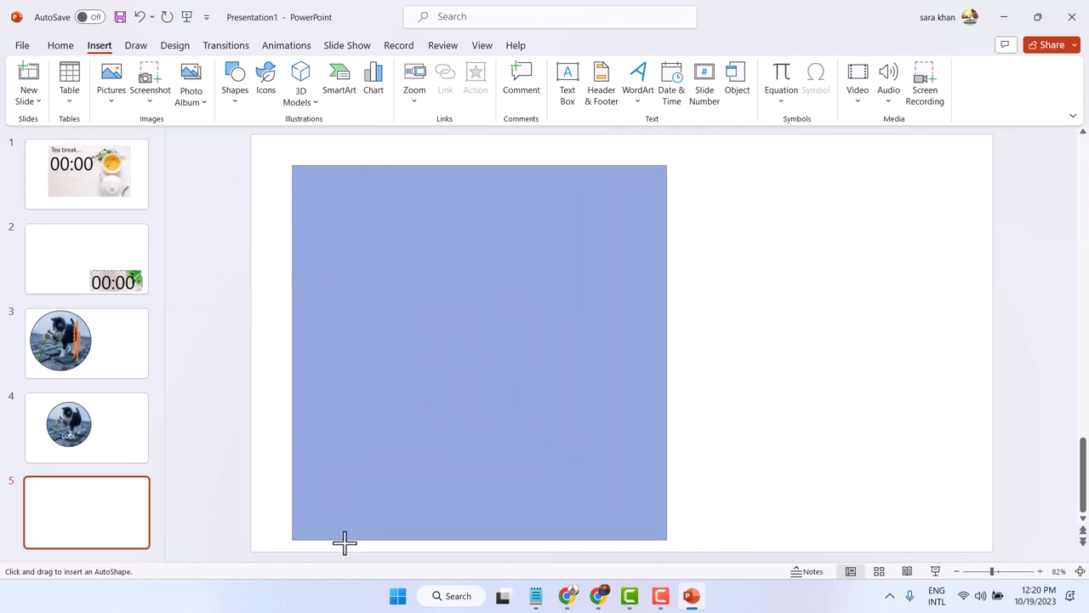
pyautogui.moveTo(293, 165); pyautogui.dragTo(667, 537)
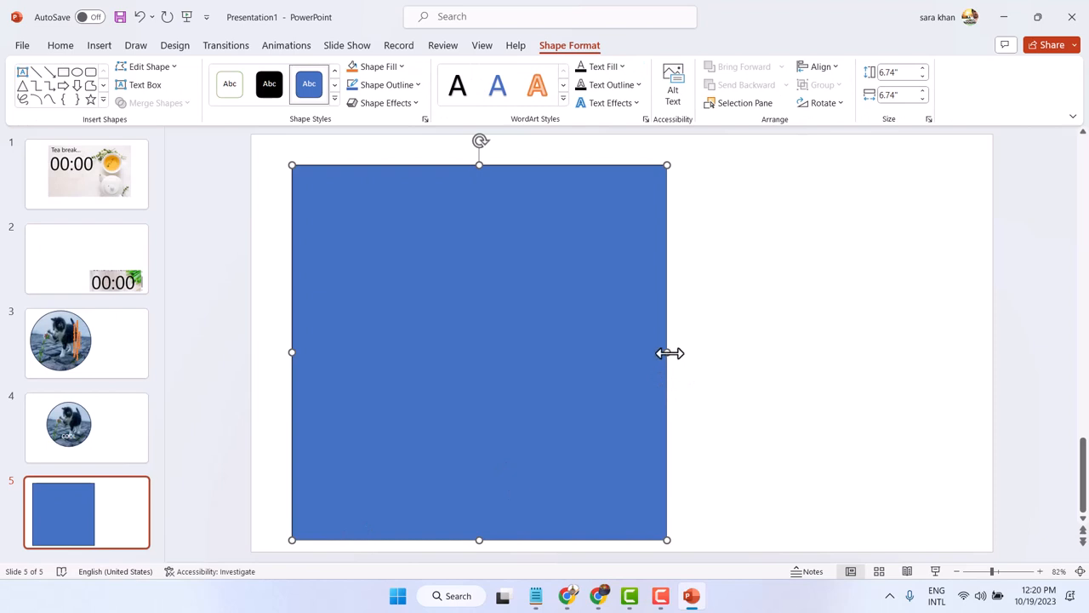
pyautogui.moveTo(668, 352); pyautogui.dragTo(322, 348)
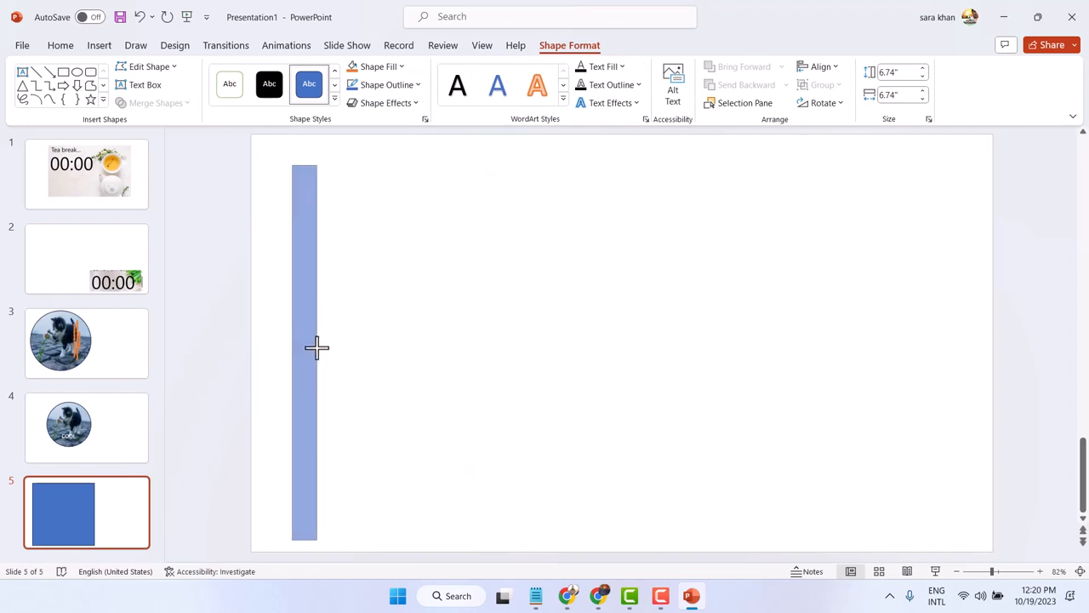
# - Give the thin rectangle No Fill and a thick dark 3 pt outline
pyautogui.click(305, 349)
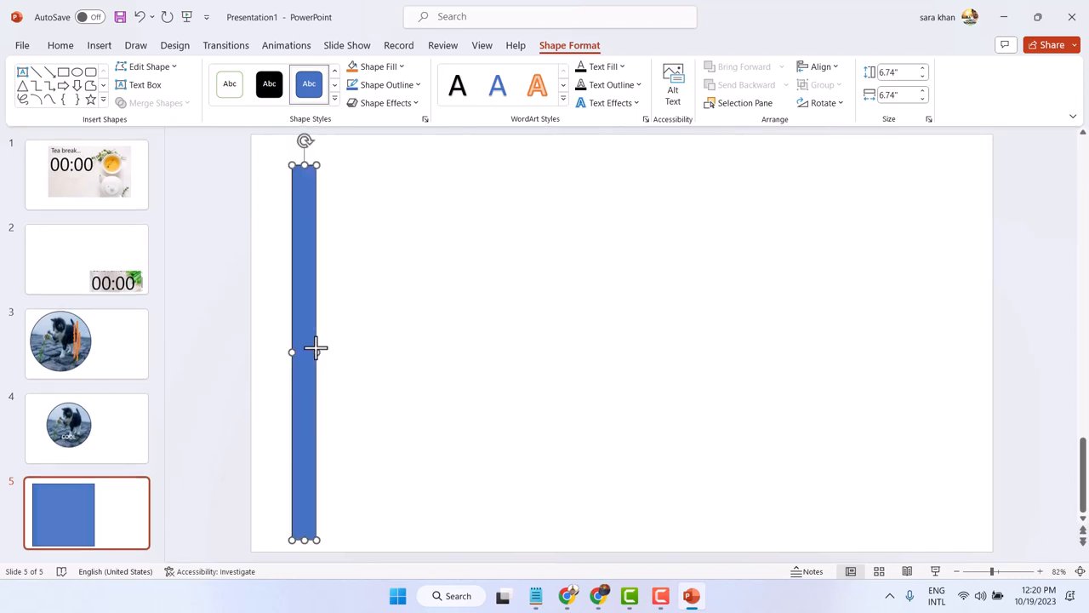
pyautogui.moveTo(378, 66)
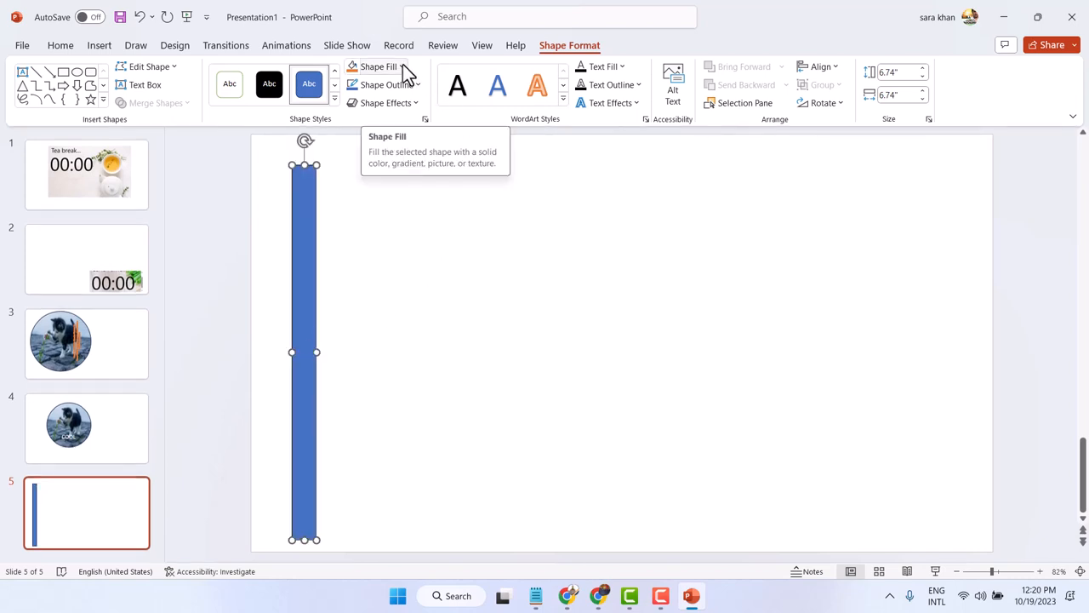
pyautogui.click(395, 67)
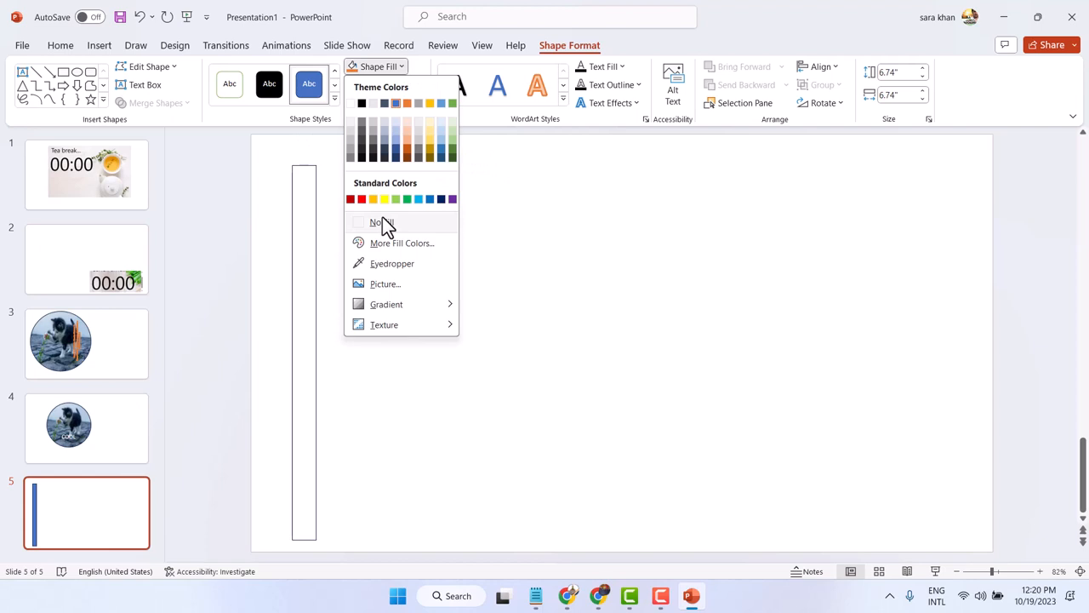
pyautogui.click(374, 221)
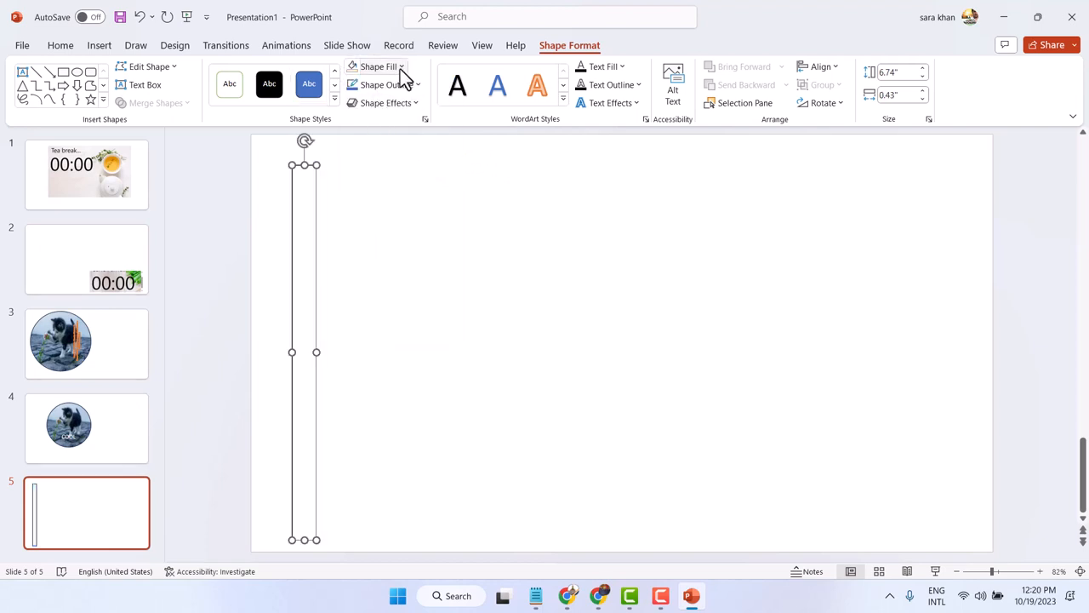
pyautogui.click(386, 86)
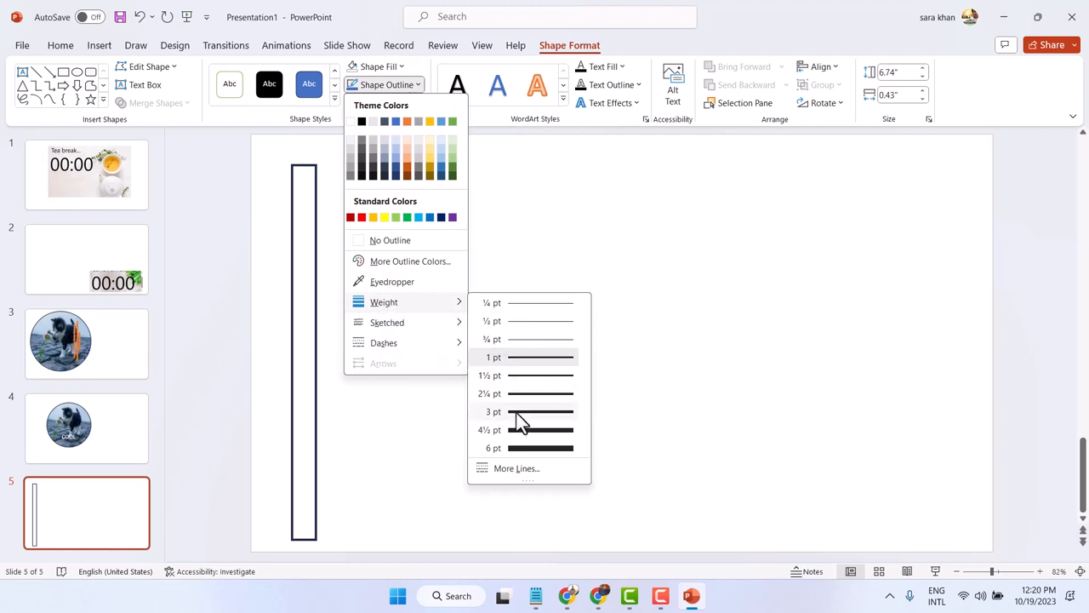
pyautogui.click(493, 411)
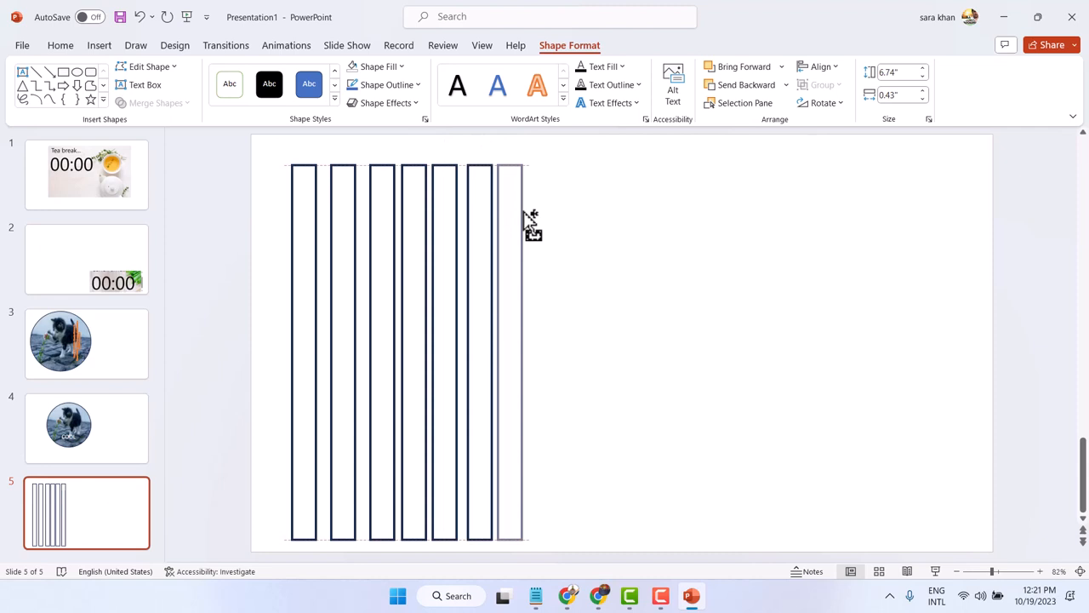
# - Duplicate the strip into a side-by-side row of about a dozen copies and select them all
pyautogui.click(507, 349)
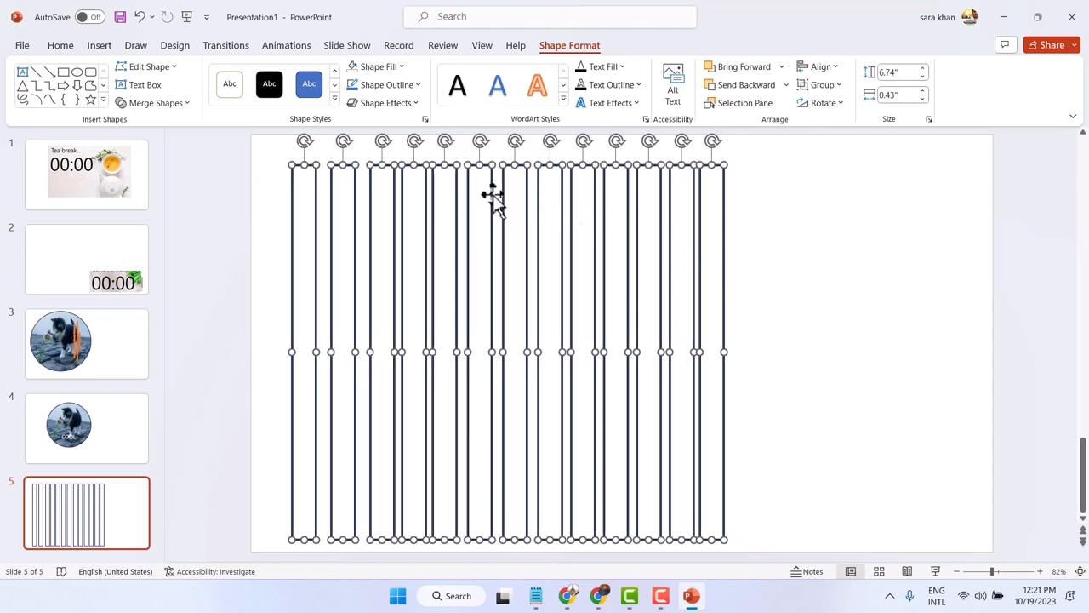
# - Group the selected strips into one object and move it toward the slide centre
pyautogui.rightClick(491, 194)
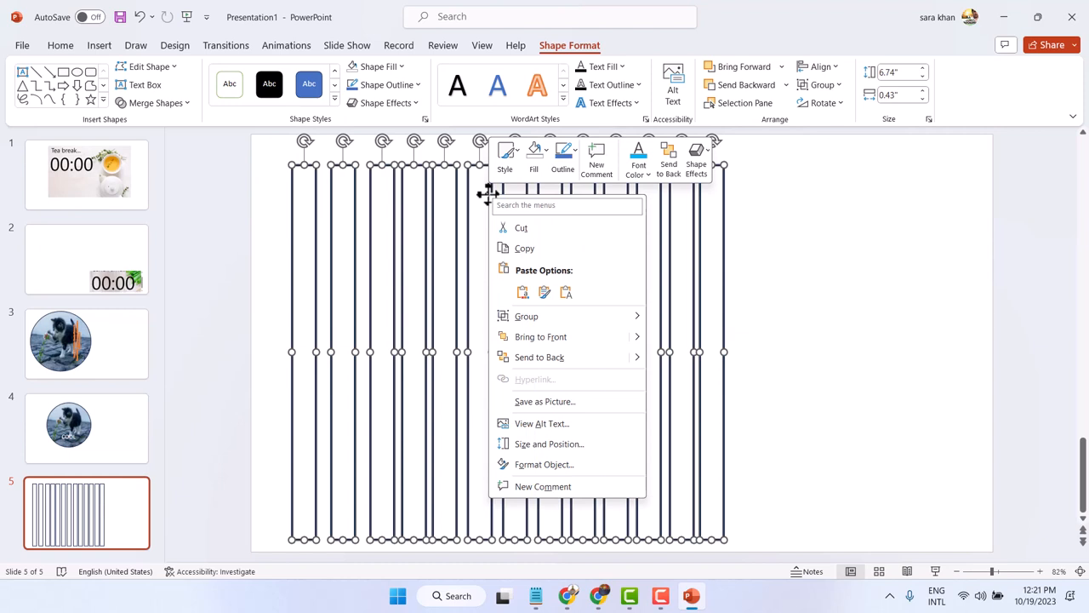
pyautogui.moveTo(526, 315)
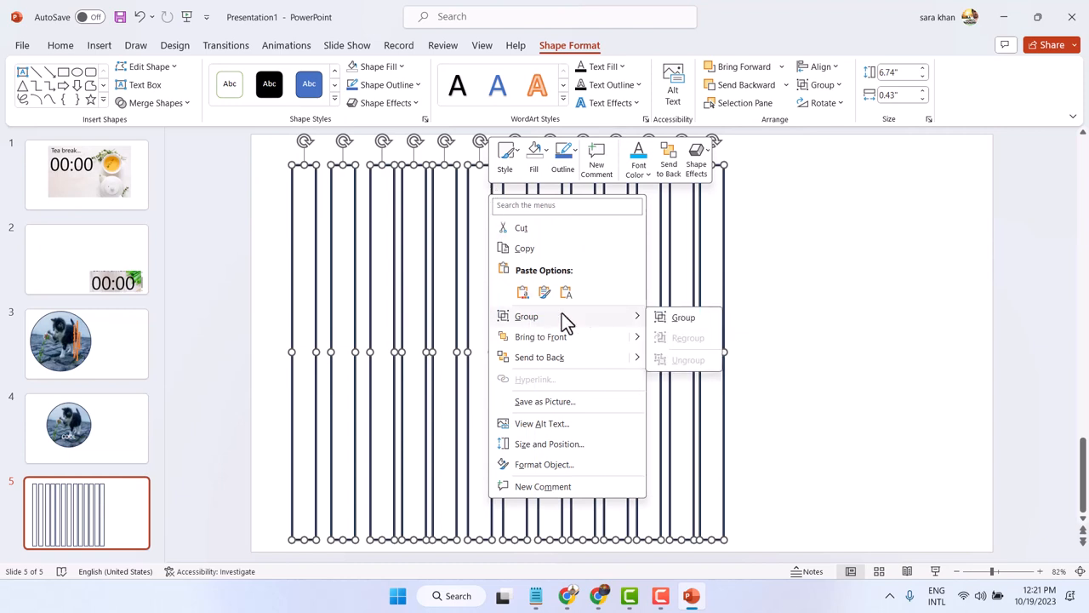
pyautogui.click(684, 317)
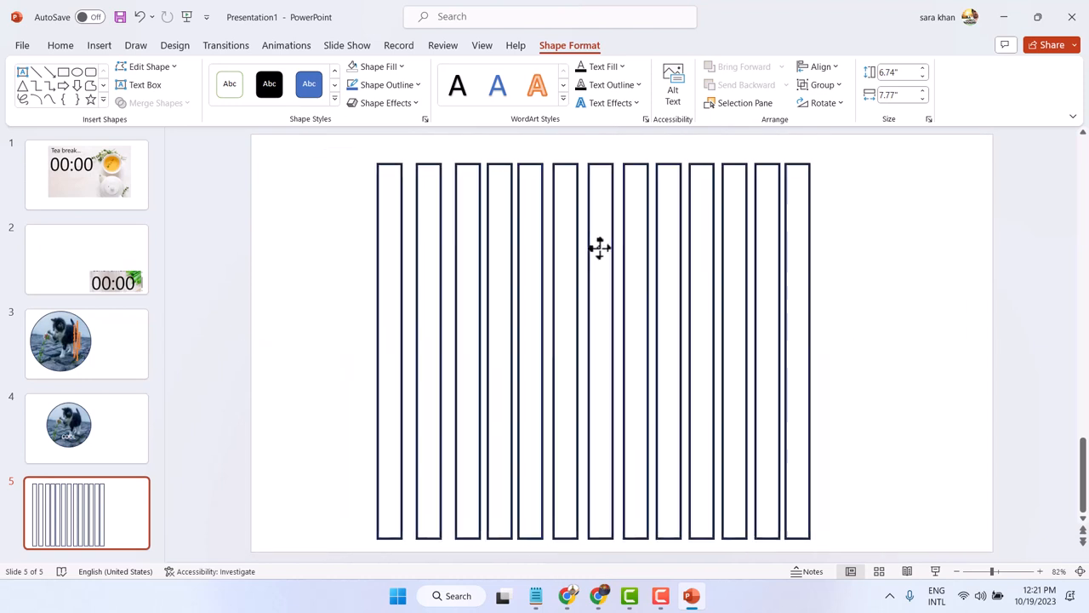
pyautogui.click(599, 247)
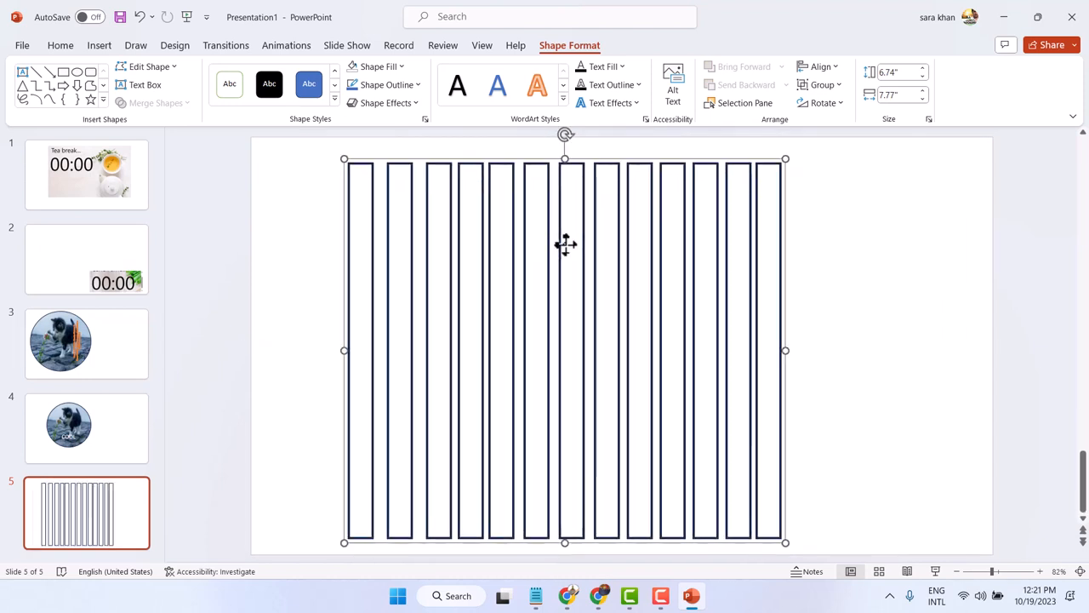
pyautogui.moveTo(565, 174); pyautogui.dragTo(793, 235)
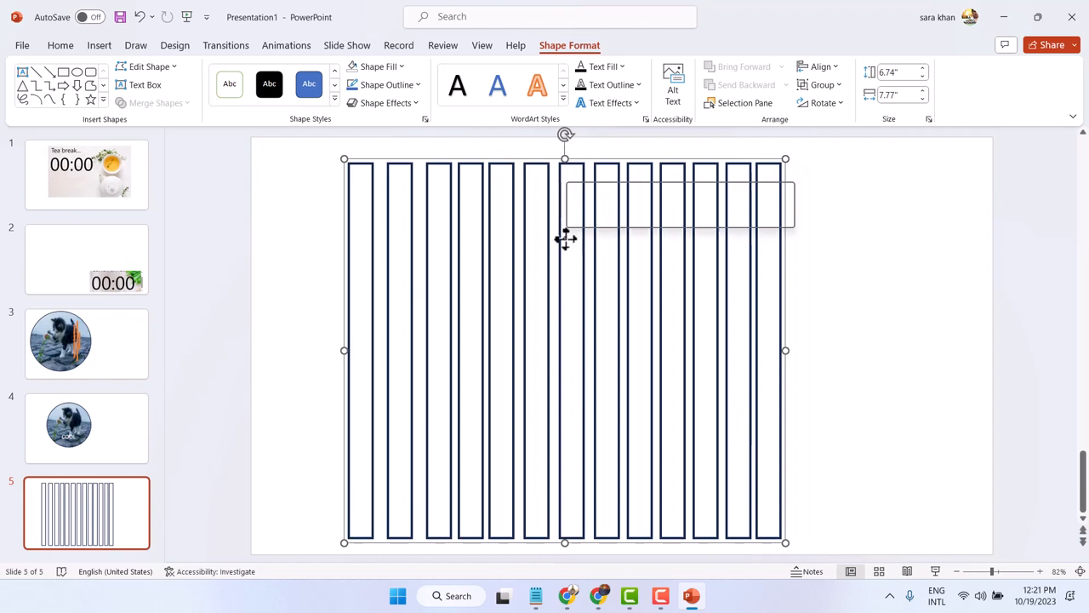
# - In Format Shape, give the group a Picture or texture fill and start inserting a picture
pyautogui.rightClick(565, 239)
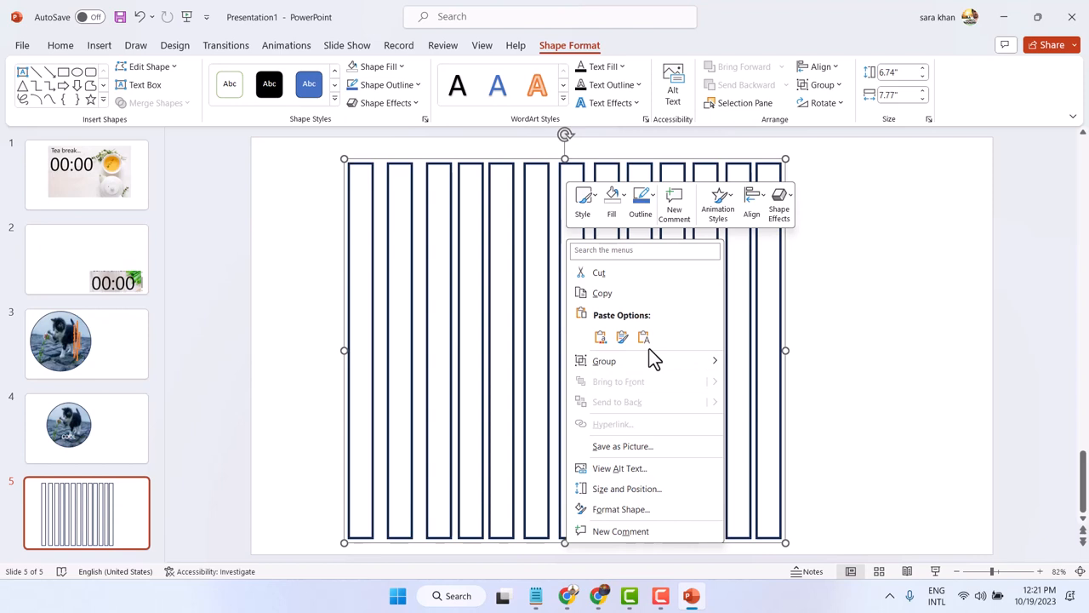
pyautogui.moveTo(643, 493)
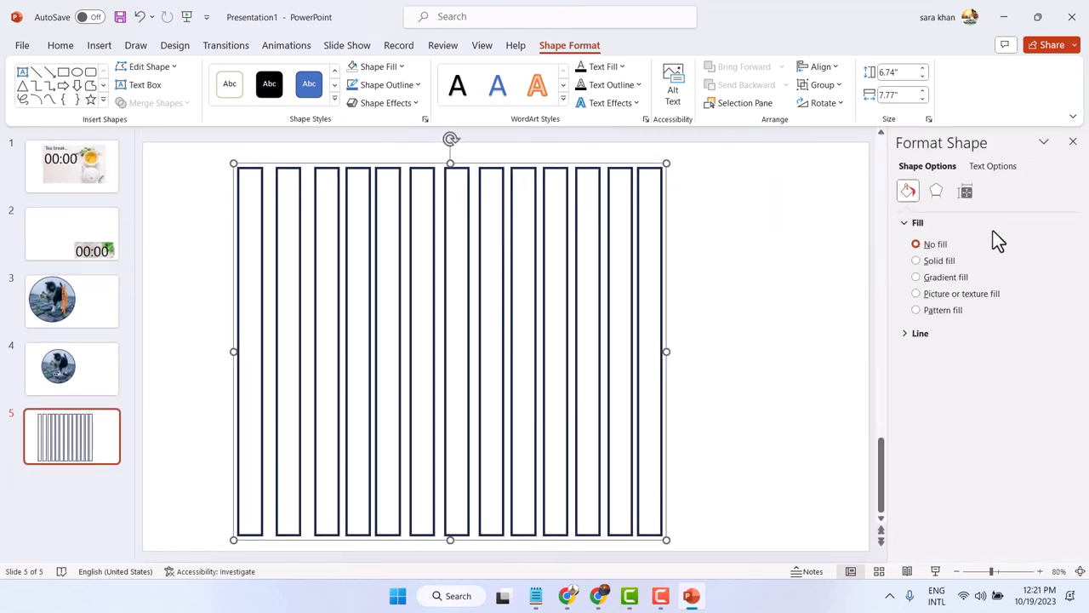
pyautogui.moveTo(986, 266)
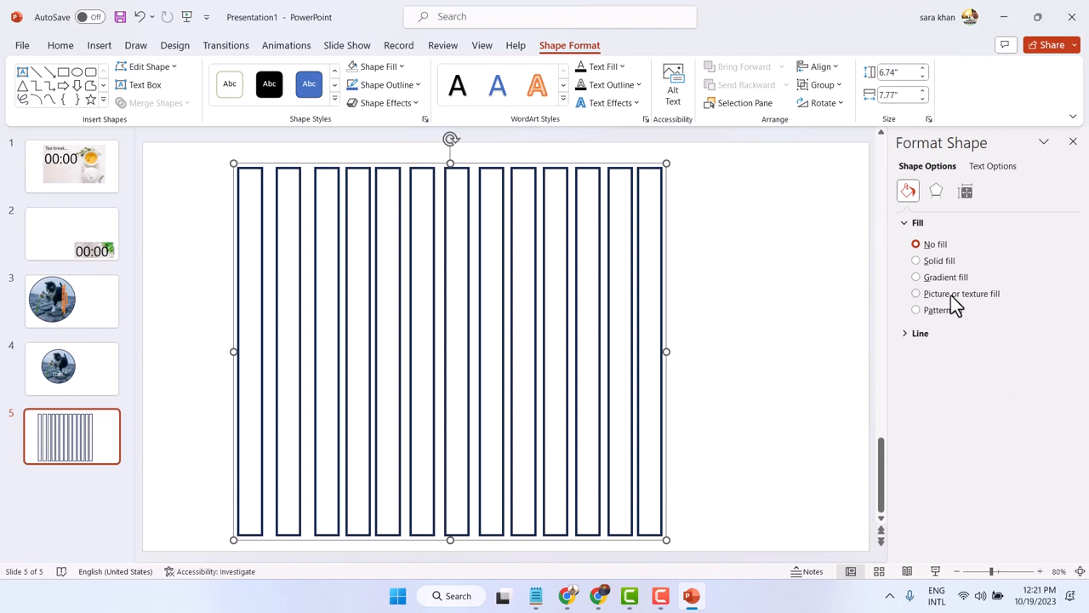
pyautogui.click(916, 292)
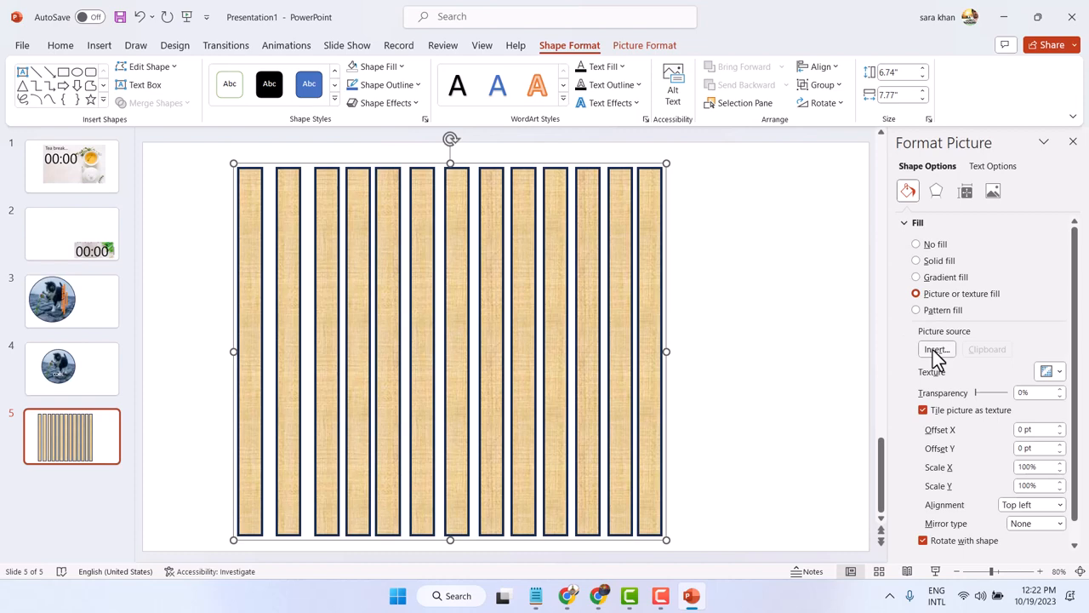
pyautogui.click(937, 349)
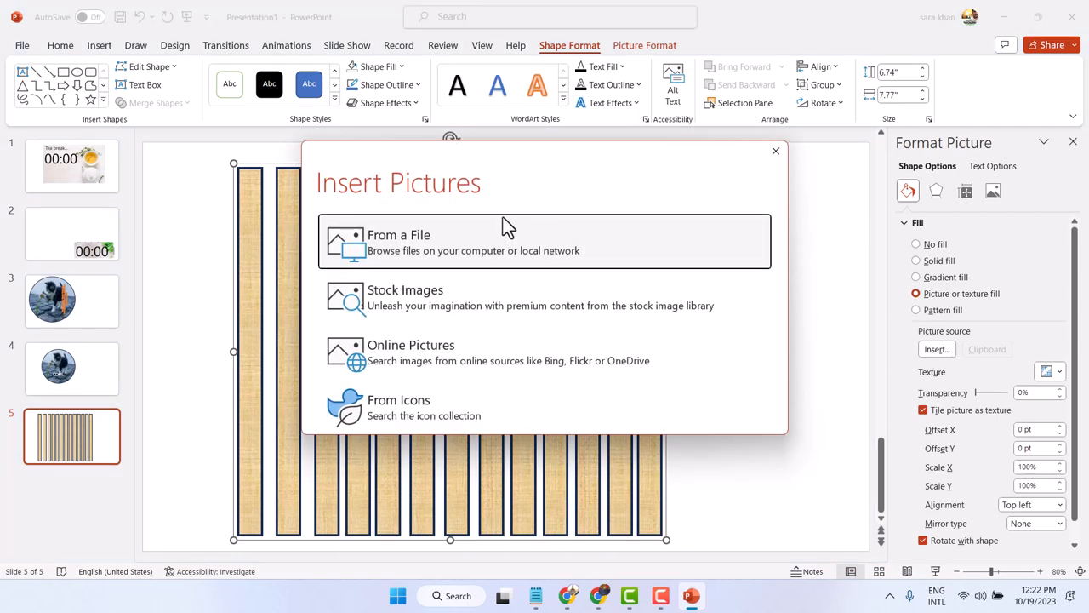
# - Insert the kitten photo from a local file as the group's fill, creating the fractured picture
pyautogui.click(398, 242)
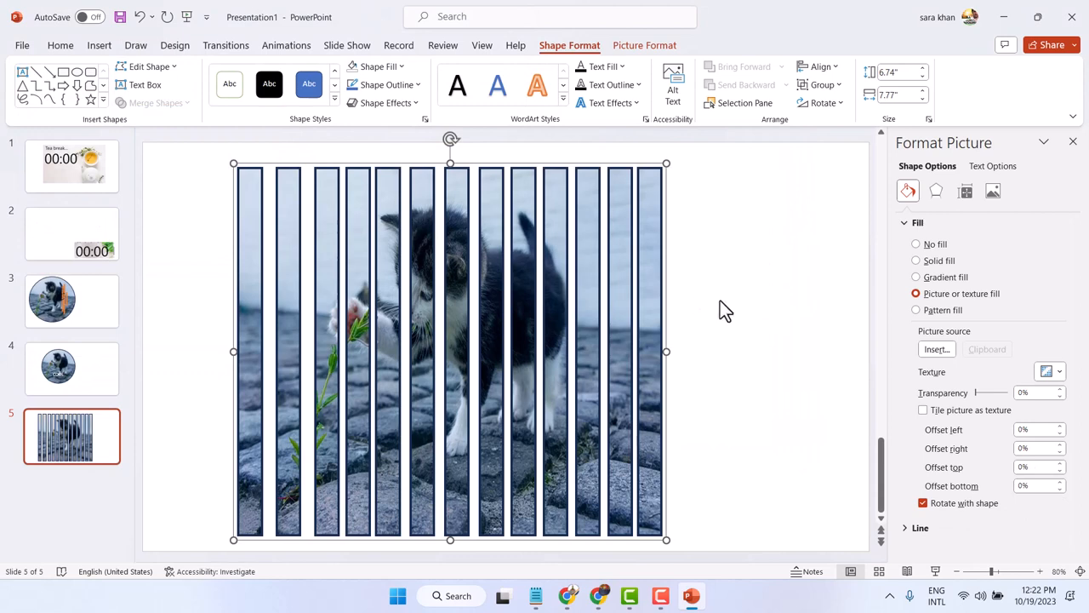
pyautogui.moveTo(776, 319)
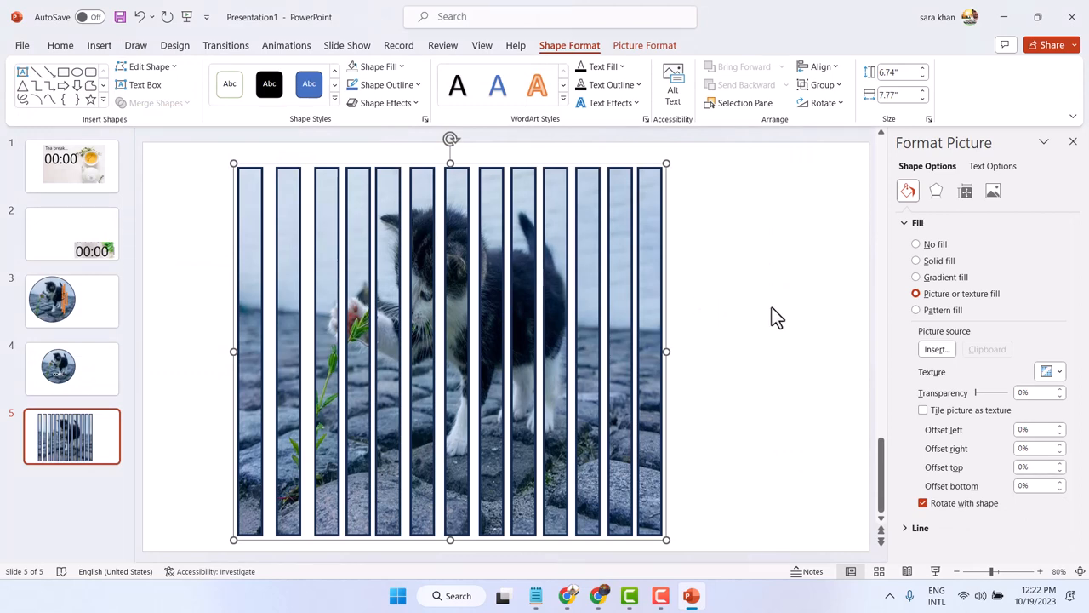
pyautogui.moveTo(775, 306)
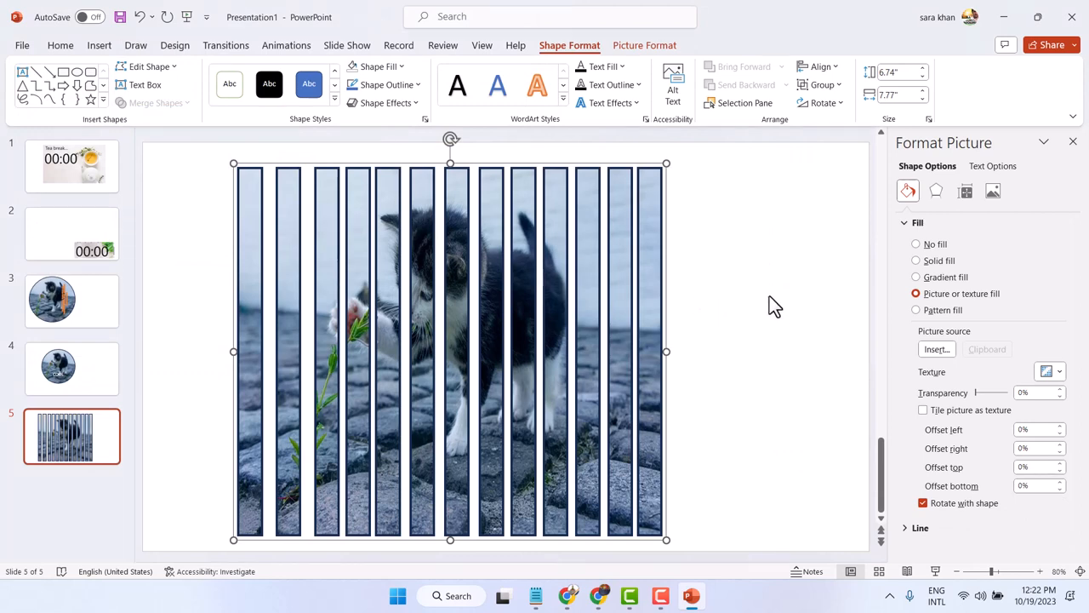